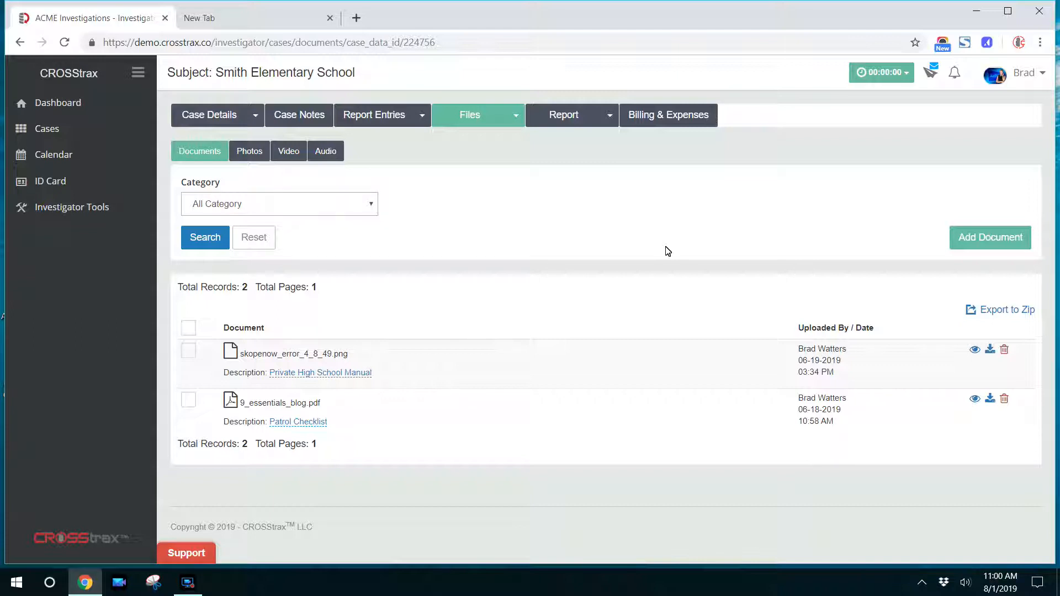
pyautogui.moveTo(164, 128)
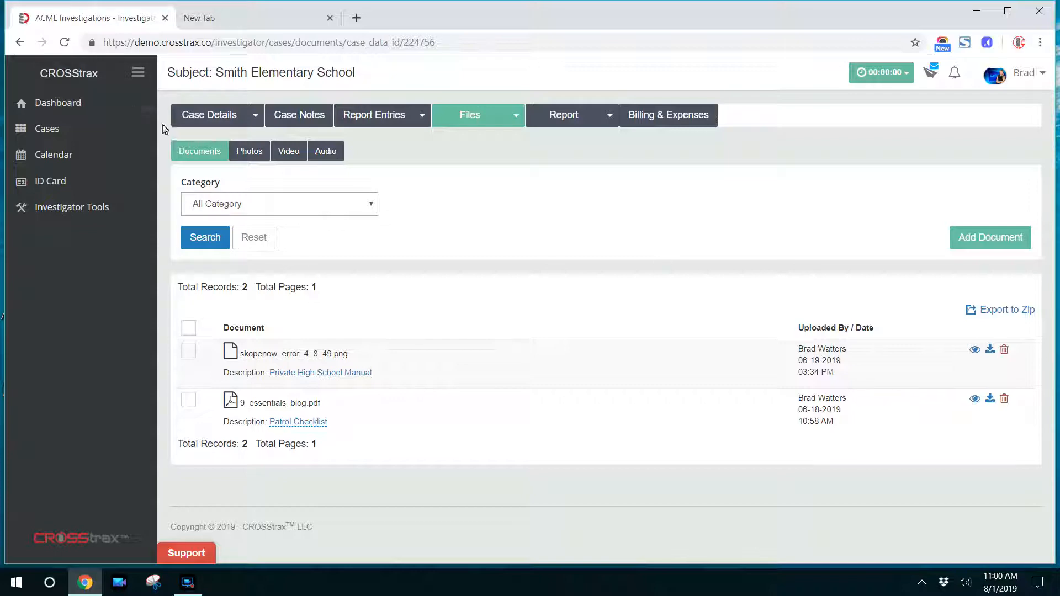
# View the Smith Elementary School case details overview, then go back to Files and view the photos.
pyautogui.click(210, 115)
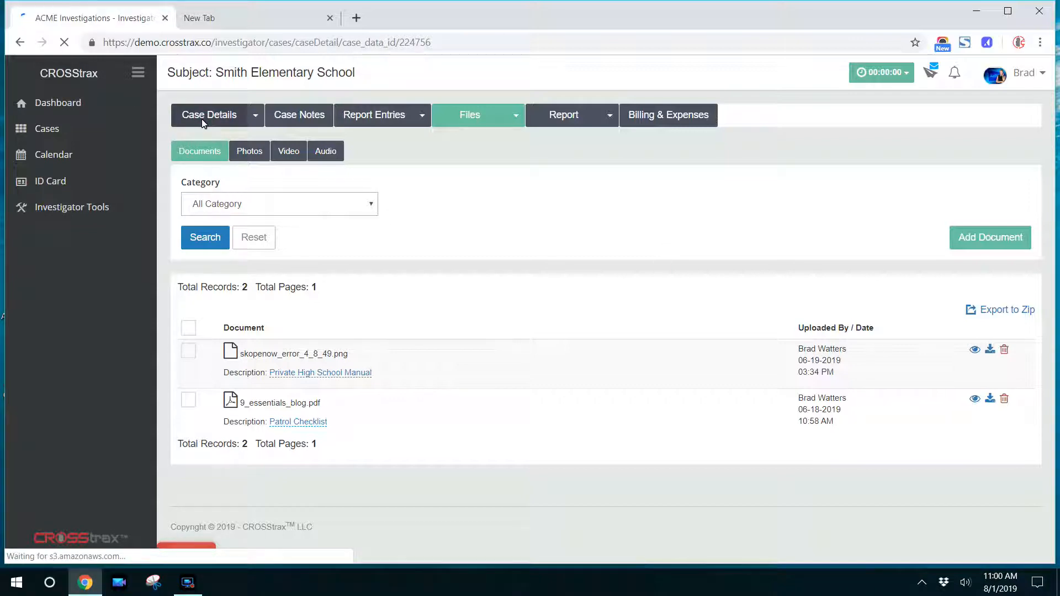
pyautogui.click(209, 115)
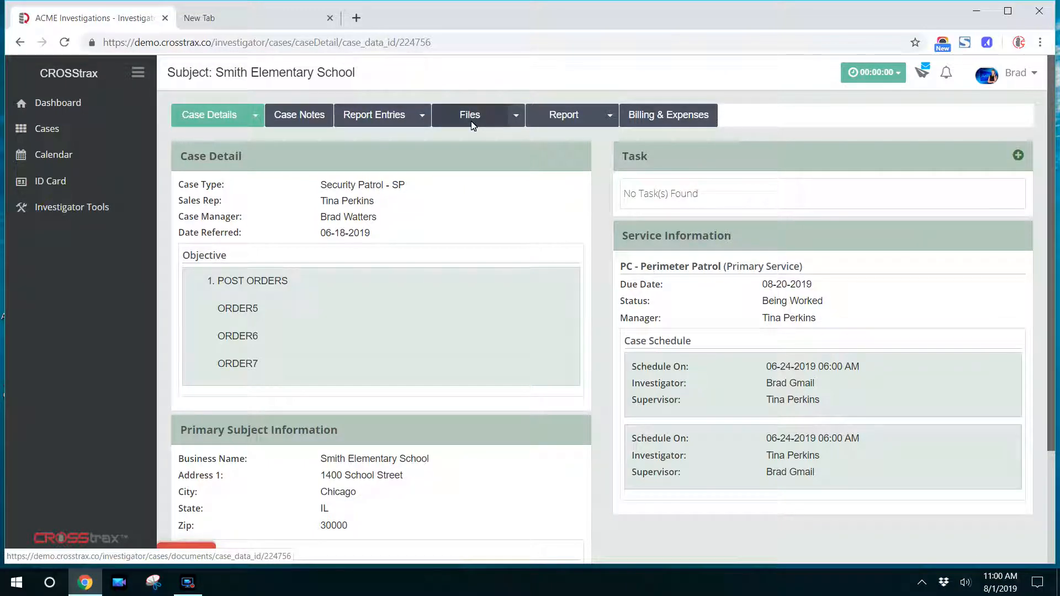
pyautogui.click(467, 115)
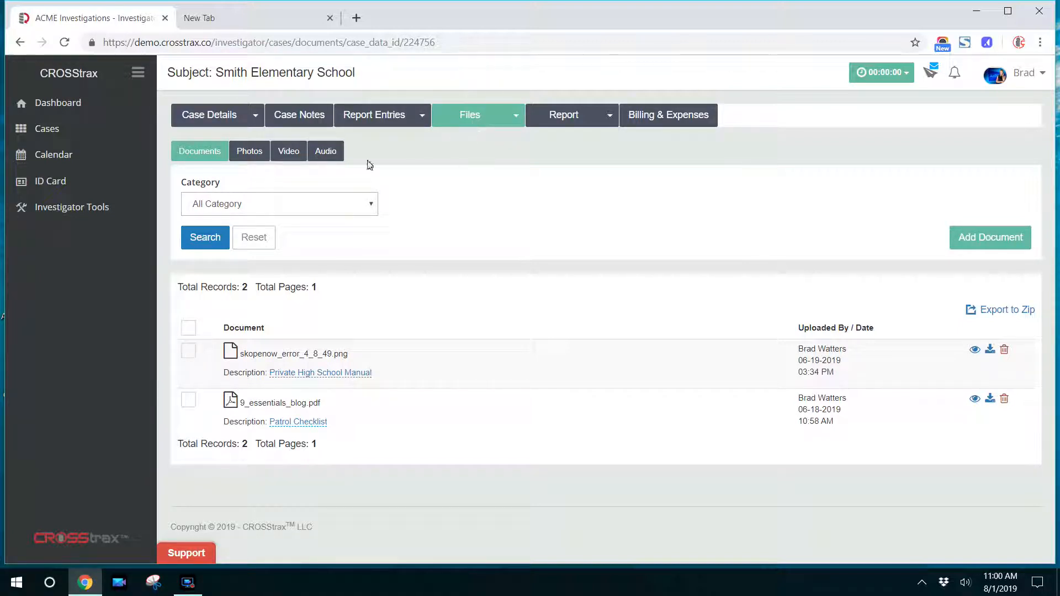
pyautogui.click(249, 151)
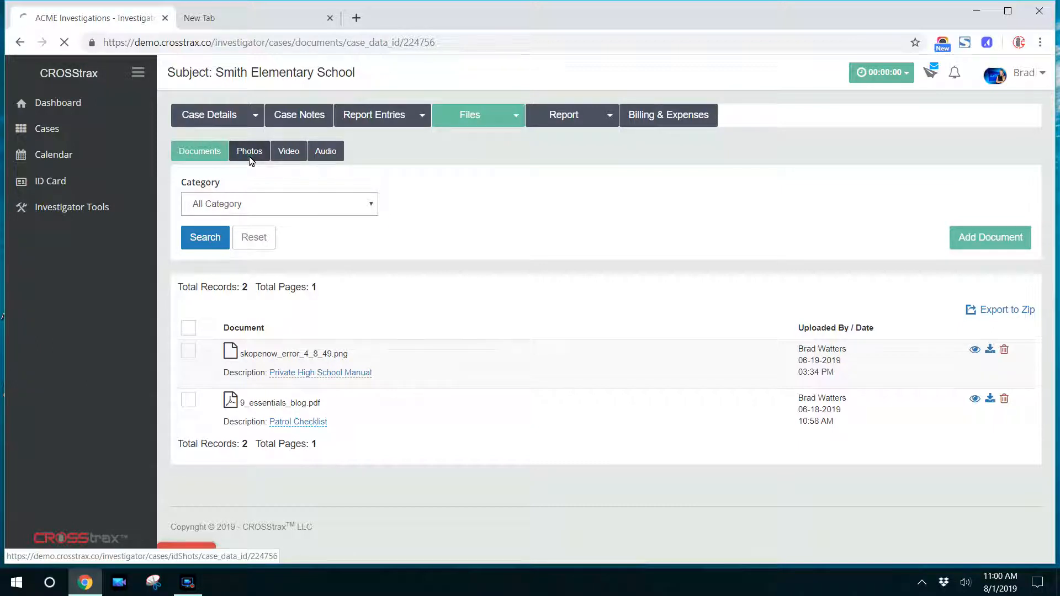
pyautogui.click(249, 150)
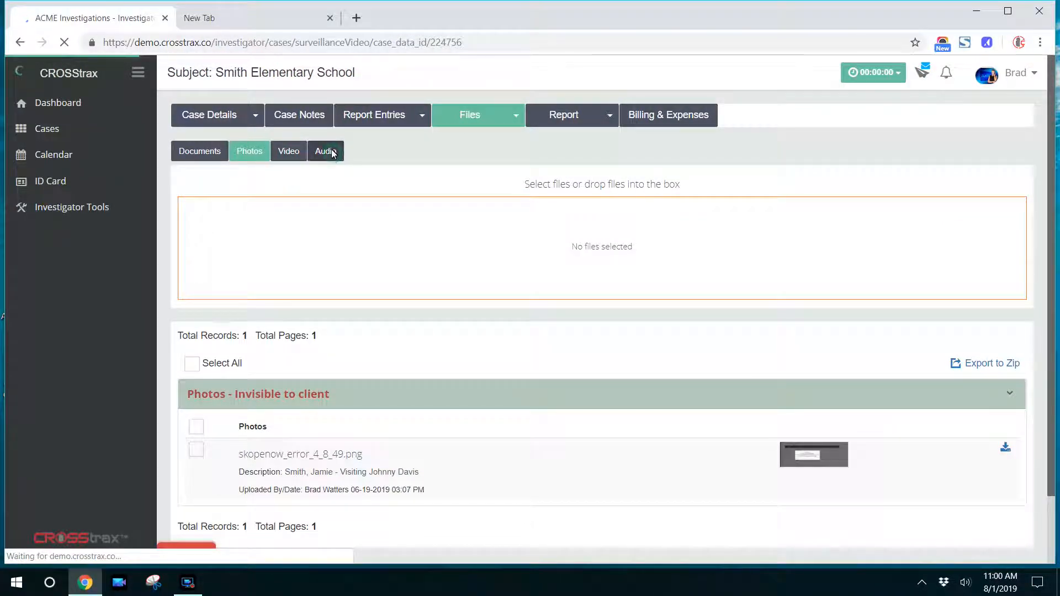
# Look through the video and document lists, then start a video upload from the Video tab.
pyautogui.click(288, 150)
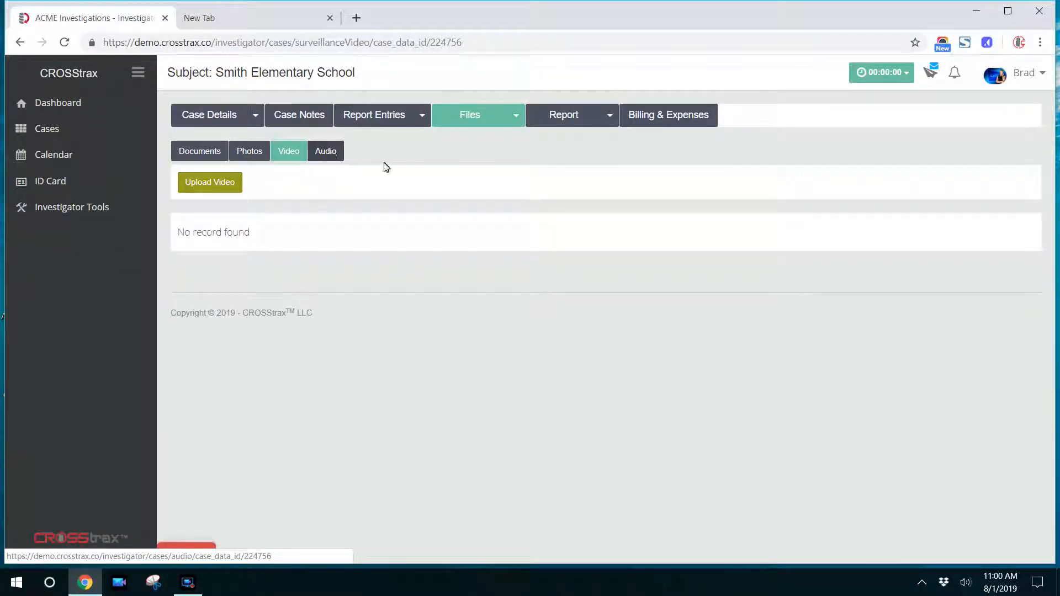
pyautogui.click(200, 151)
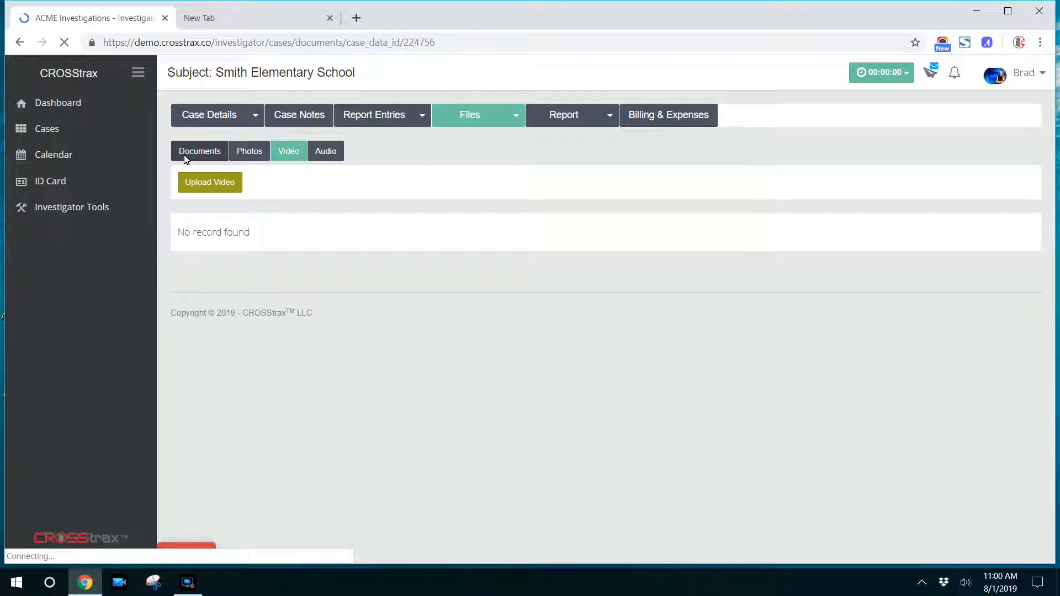
pyautogui.click(199, 151)
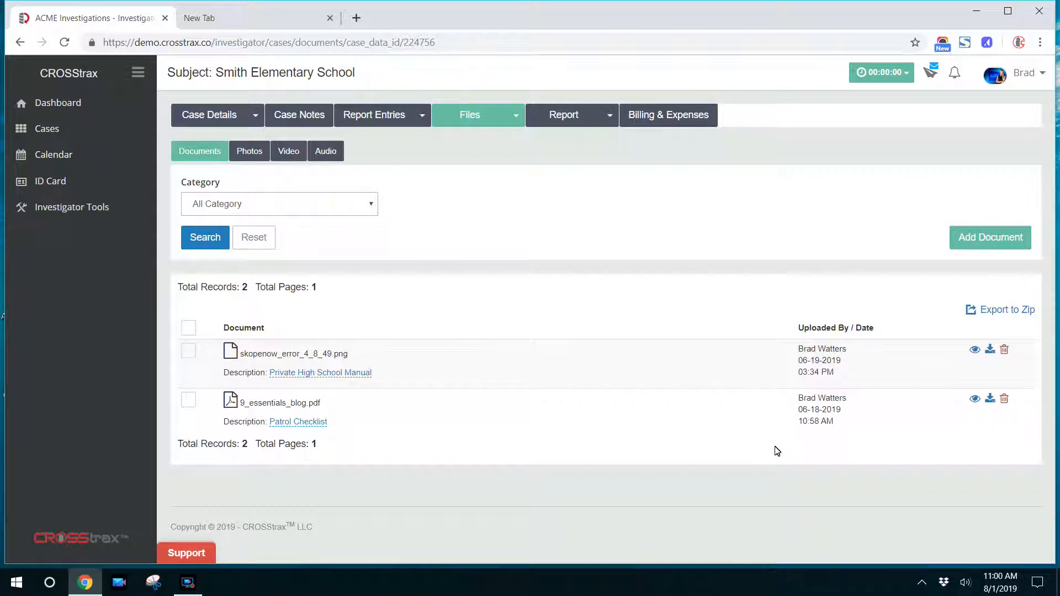
pyautogui.moveTo(974, 350)
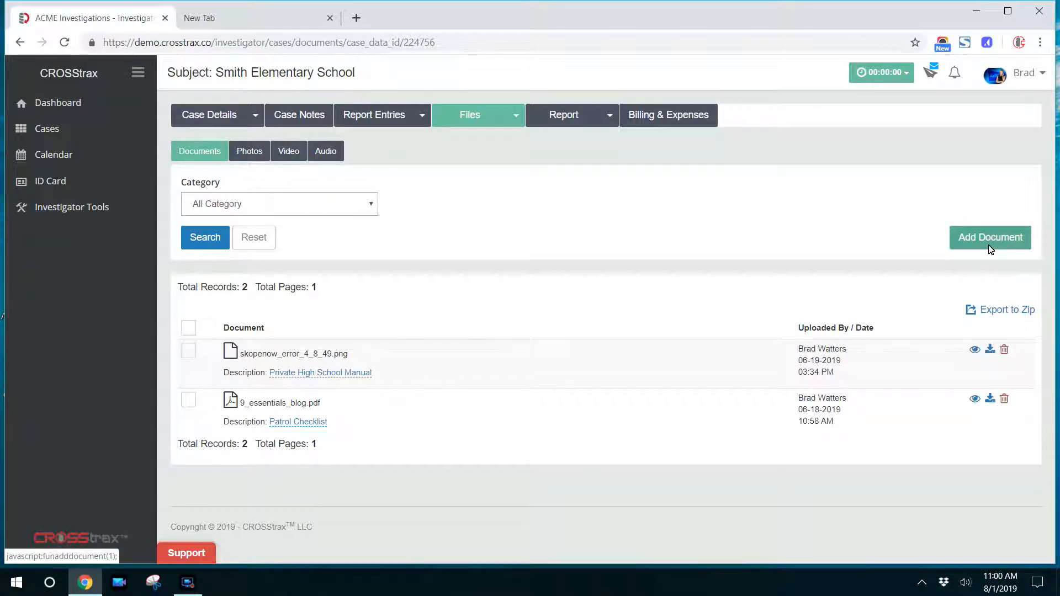
pyautogui.moveTo(978, 246)
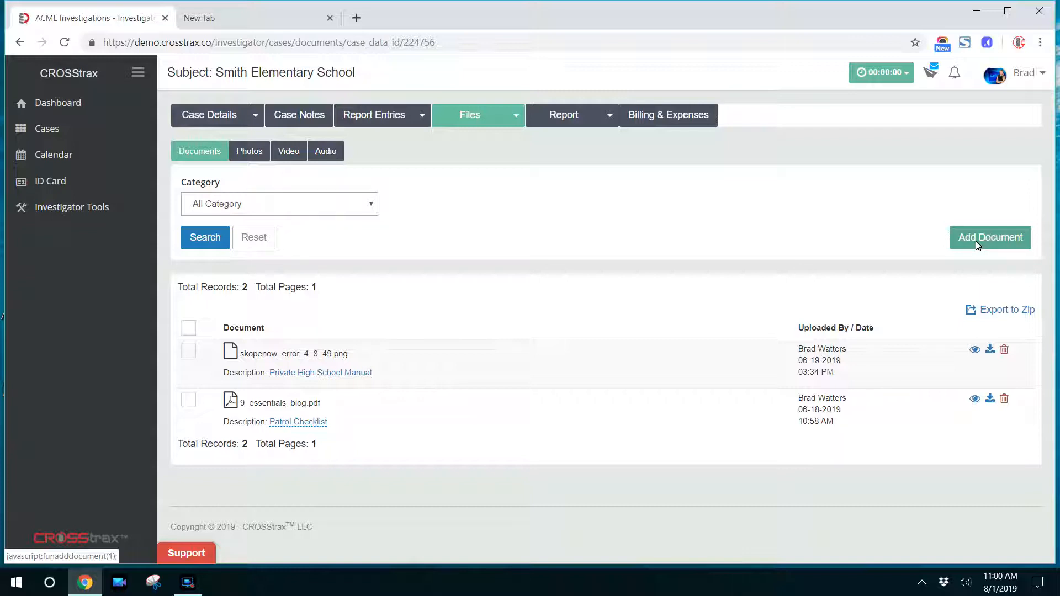
pyautogui.moveTo(601, 218)
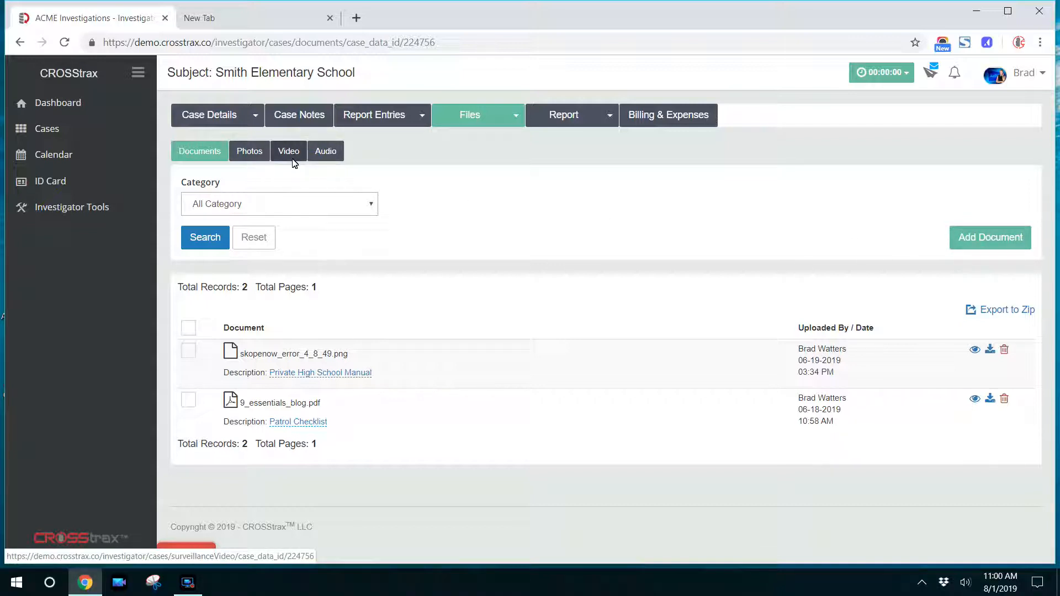
pyautogui.click(289, 151)
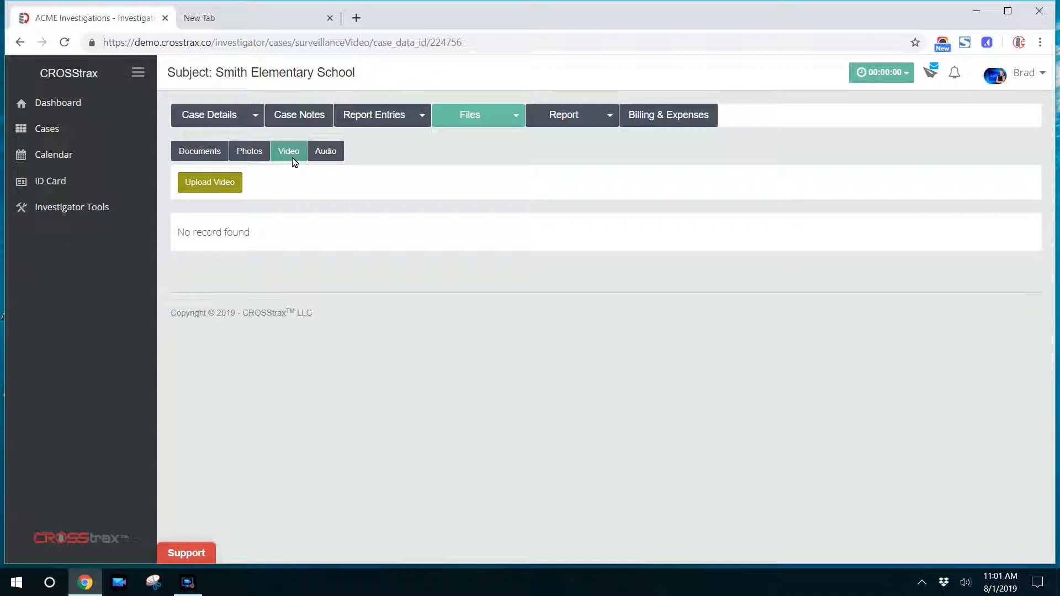
pyautogui.moveTo(281, 176)
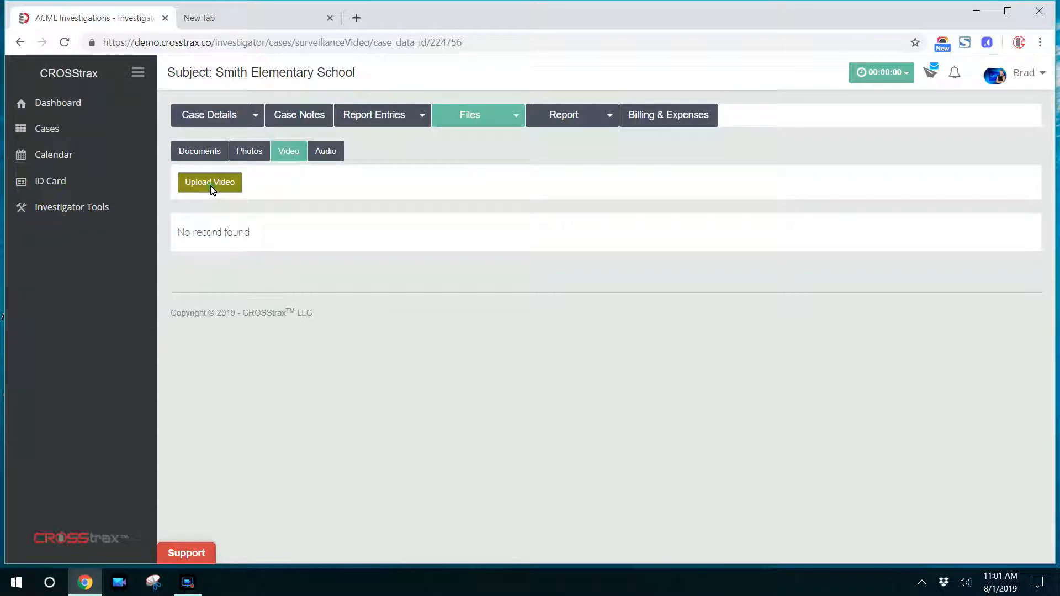
pyautogui.click(210, 182)
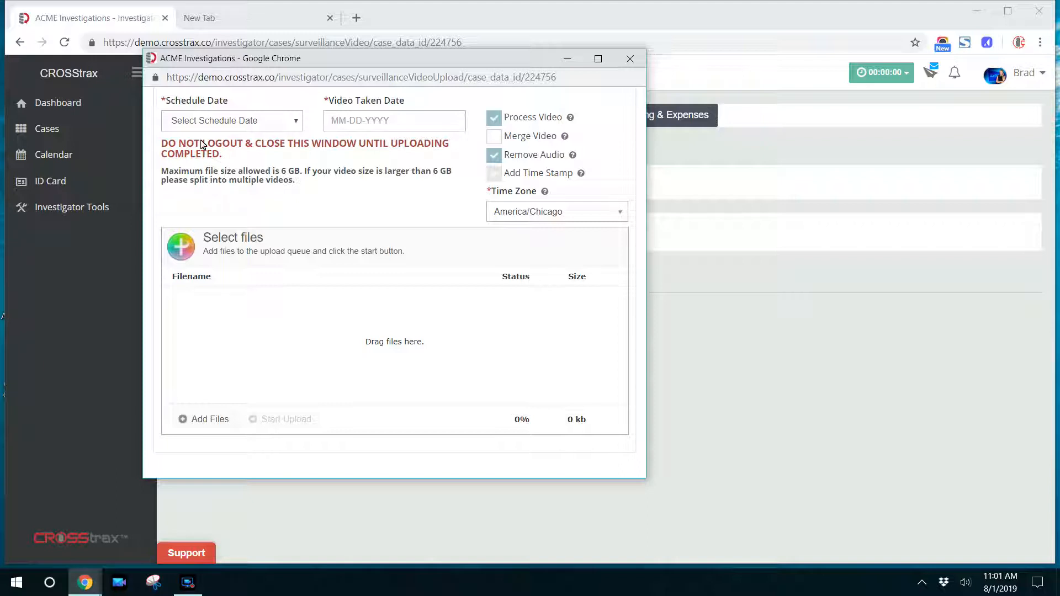
# Choose schedule date 06-24-2019 (Perimeter Patrol), which fills the video taken date with 06-24-2019.
pyautogui.click(231, 121)
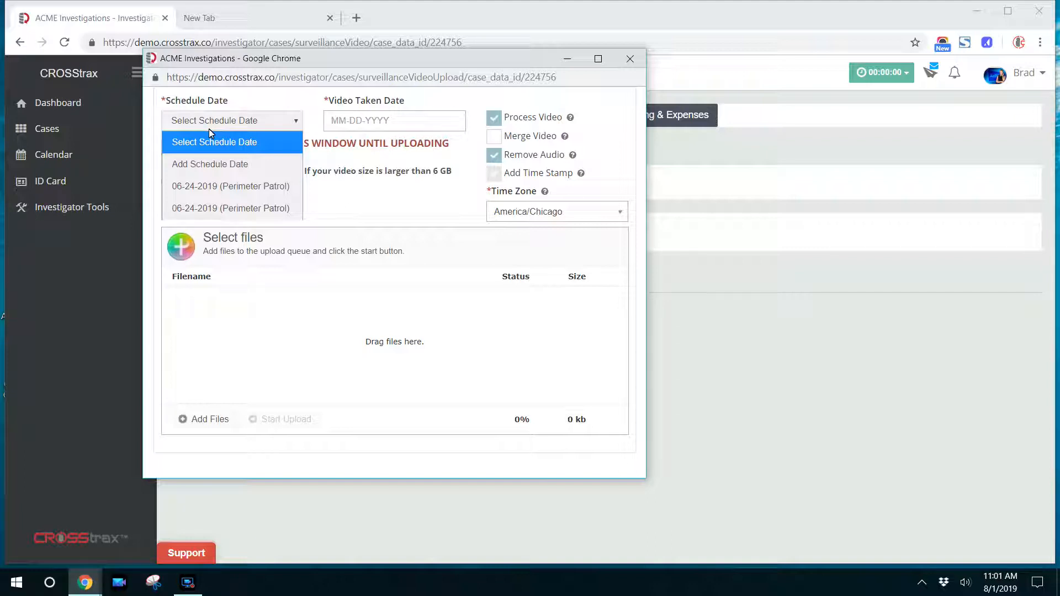
pyautogui.click(230, 186)
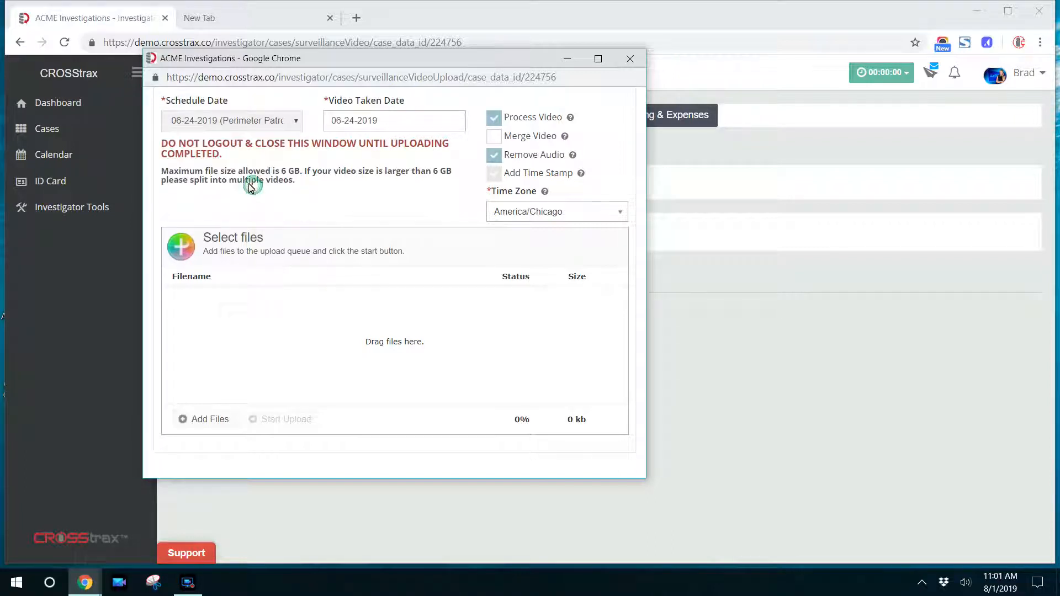
pyautogui.moveTo(378, 122)
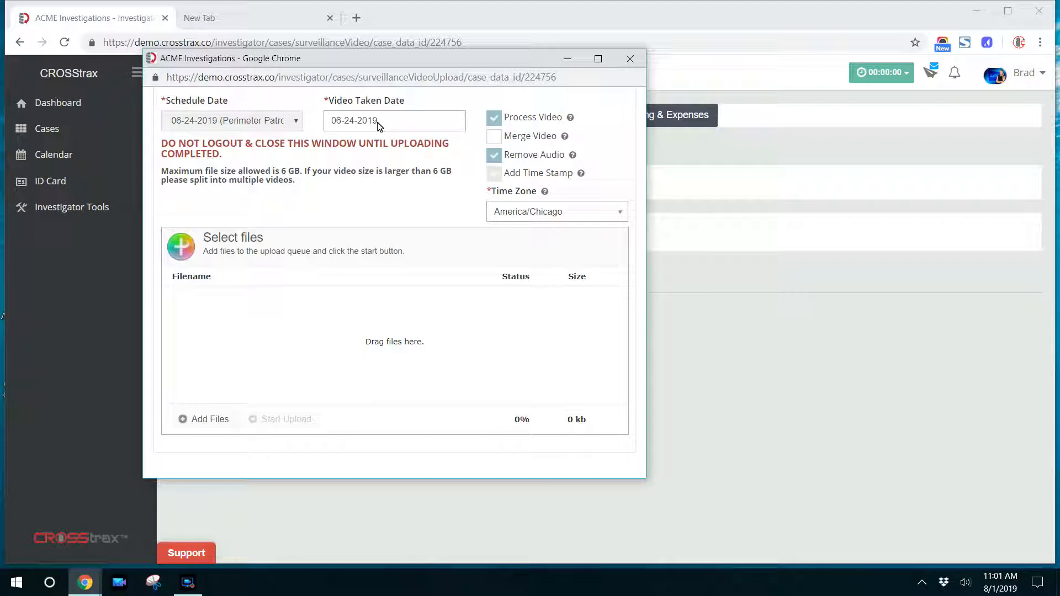
pyautogui.moveTo(334, 160)
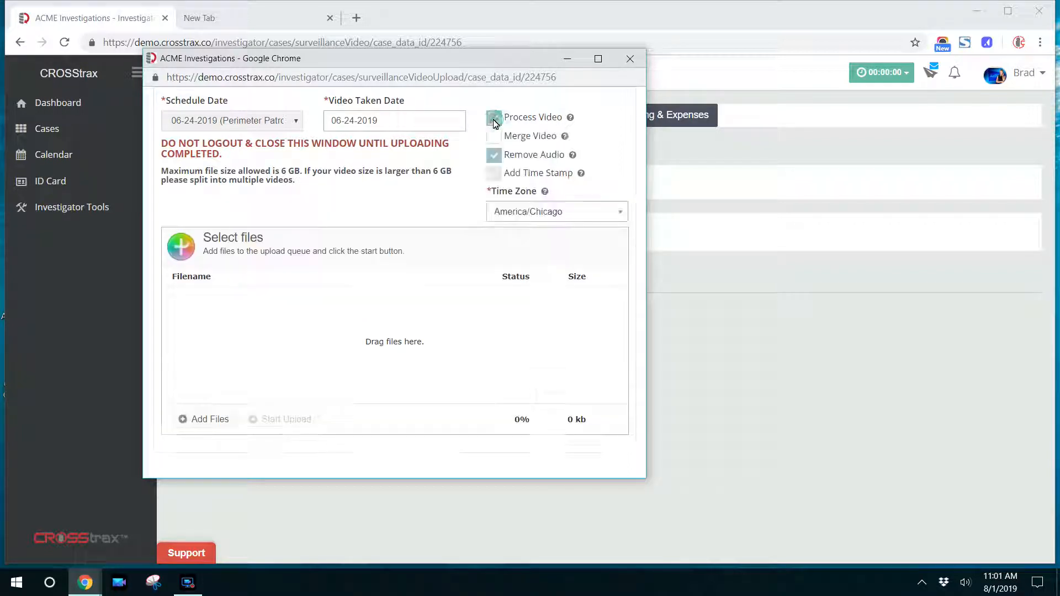
# Turn on video processing and audio removal, and leave merging off after briefly trying it.
pyautogui.click(493, 117)
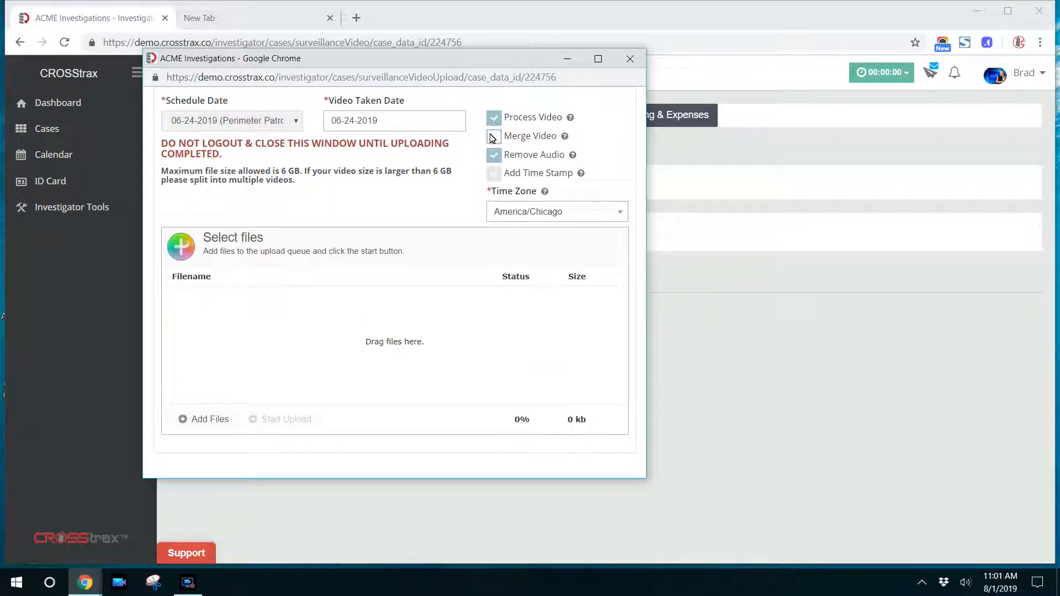
pyautogui.click(494, 136)
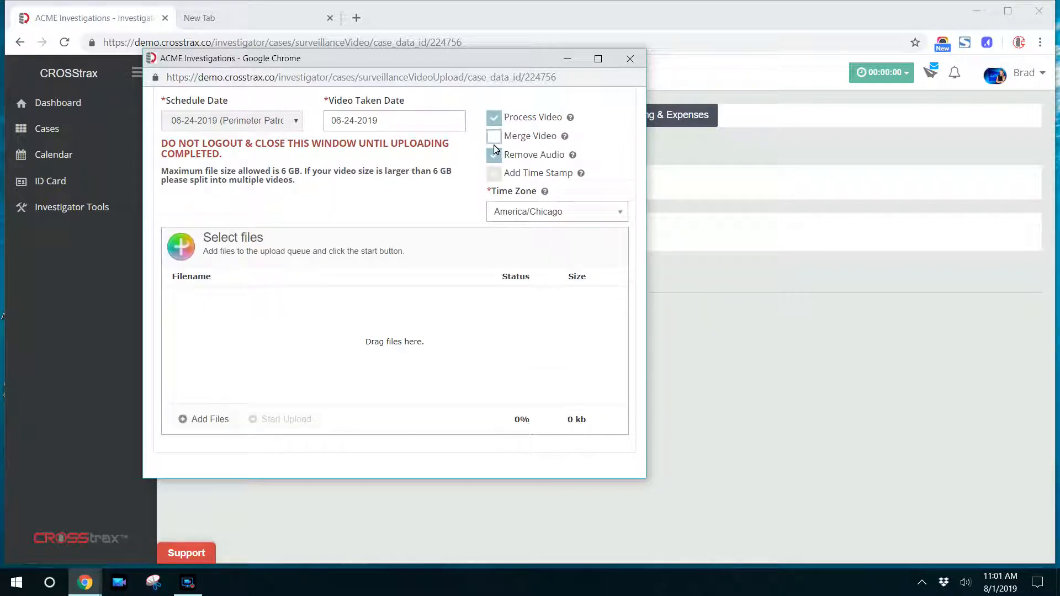
pyautogui.click(493, 155)
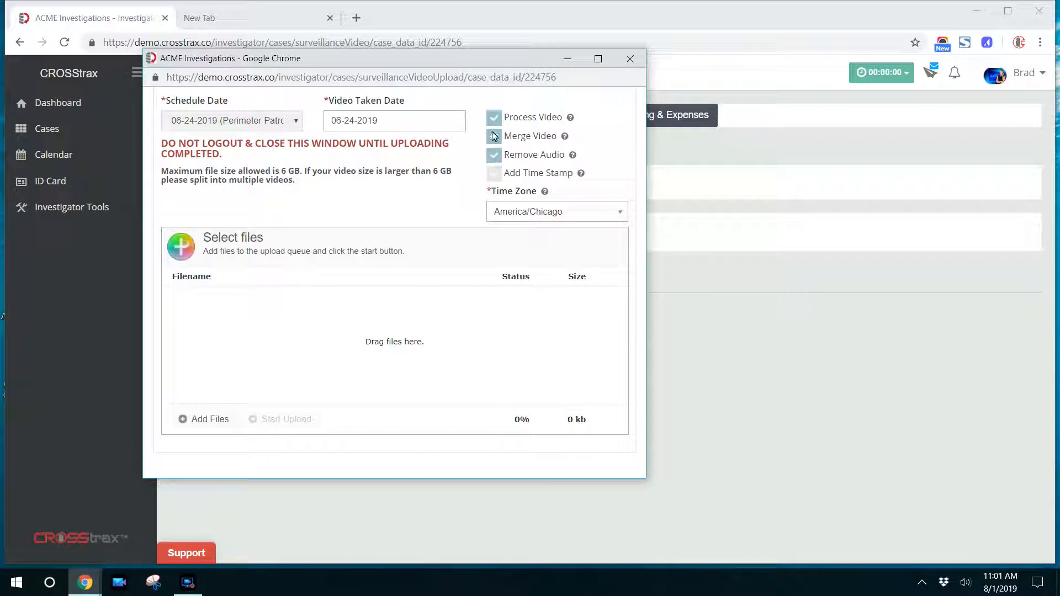
pyautogui.click(493, 136)
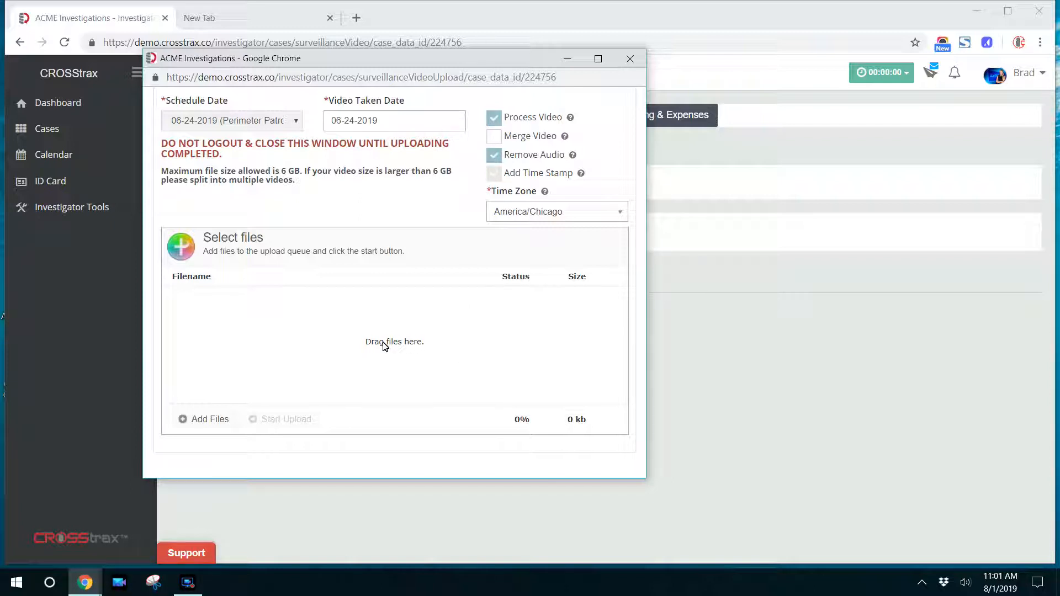
pyautogui.moveTo(195, 436)
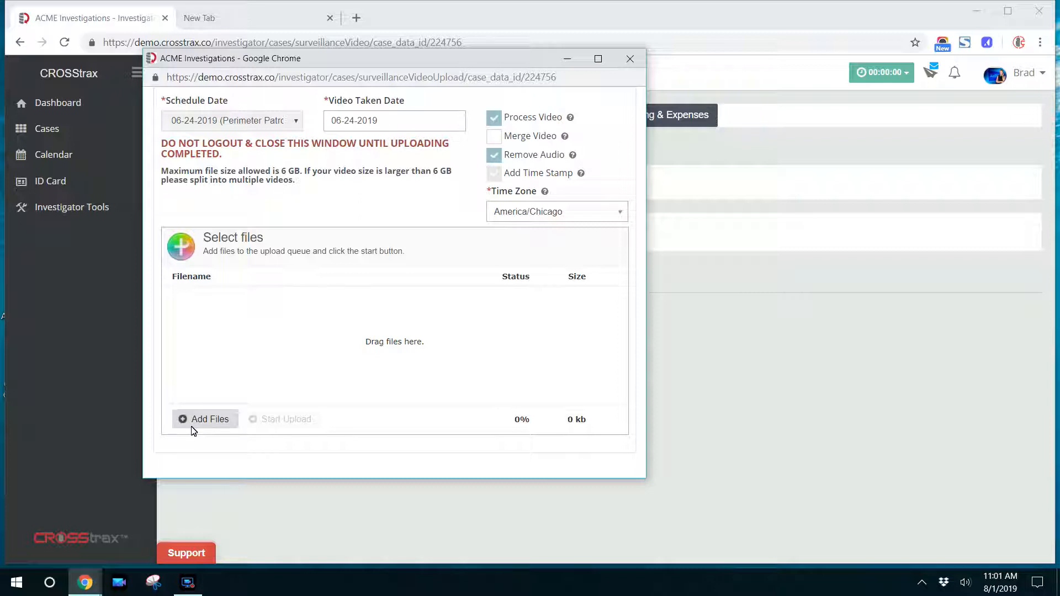
pyautogui.moveTo(286, 405)
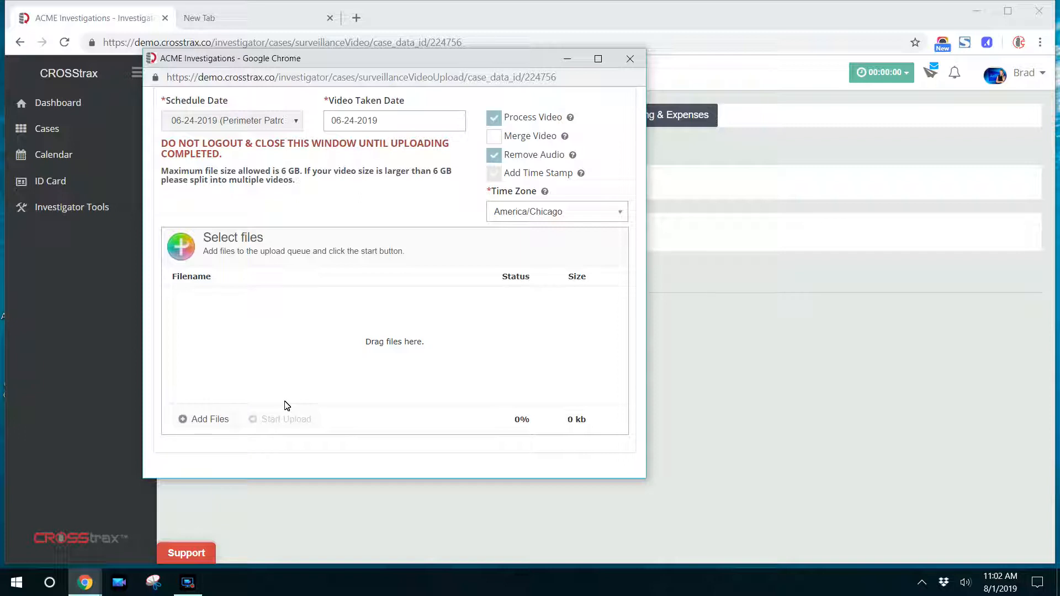
# Close the empty upload form, then browse the empty audio list and the one-photo photos list.
pyautogui.click(630, 58)
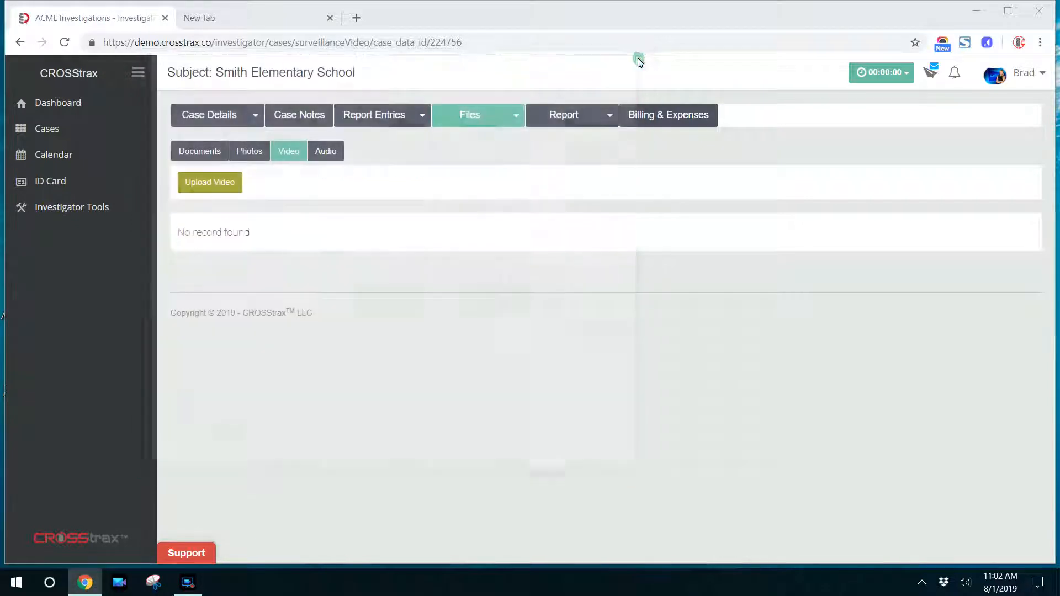
pyautogui.click(326, 150)
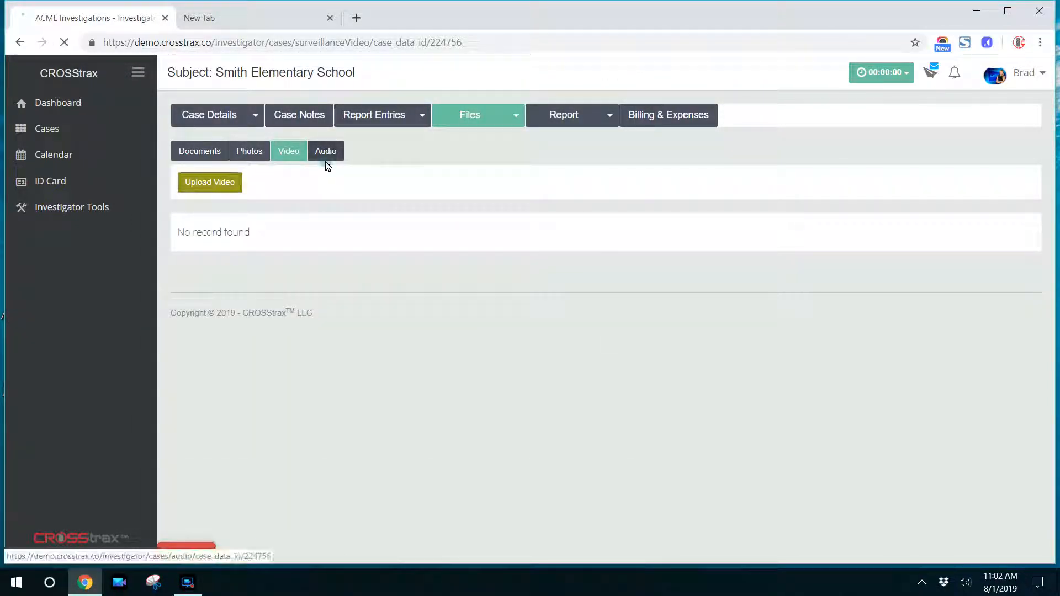
pyautogui.click(326, 151)
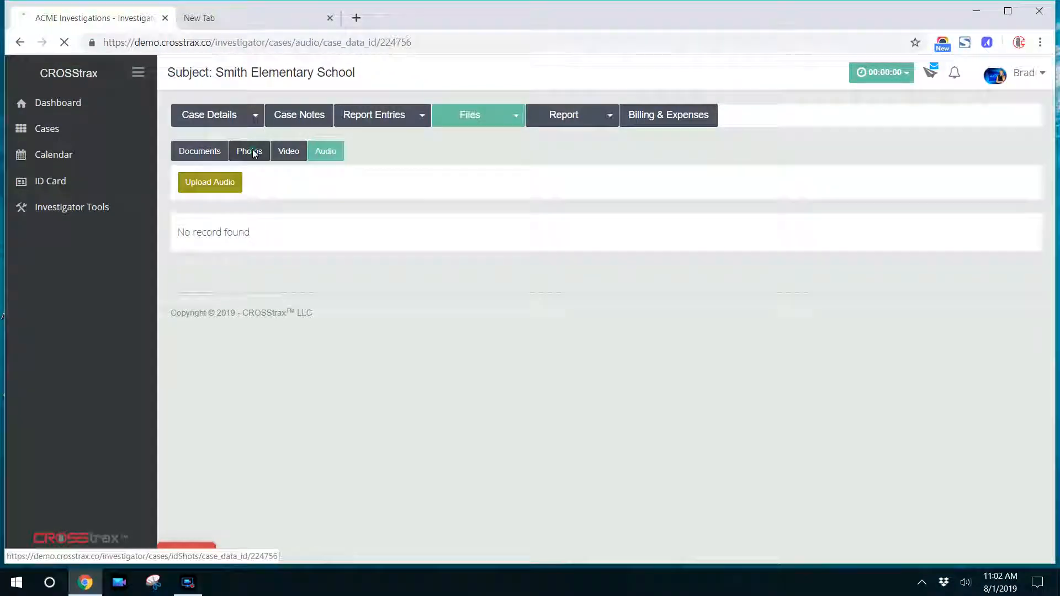
pyautogui.click(248, 150)
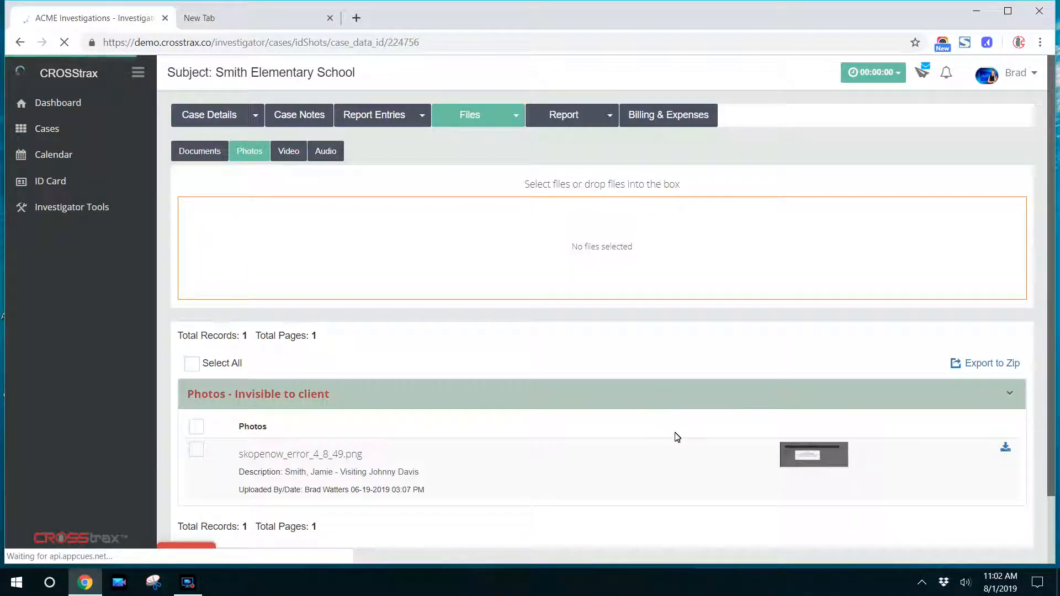
pyautogui.scroll(-3)
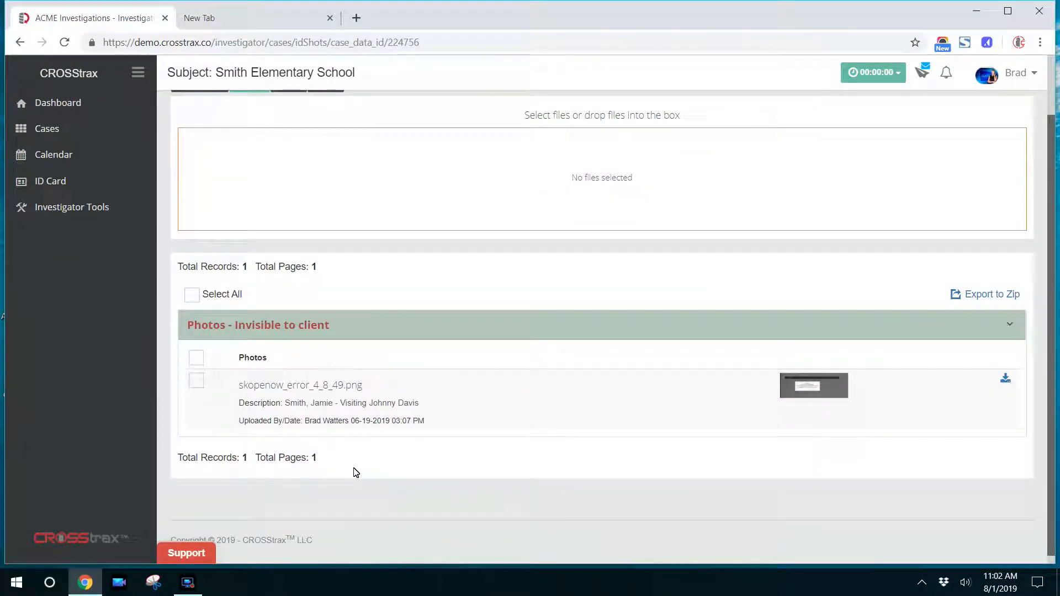
pyautogui.moveTo(287, 399)
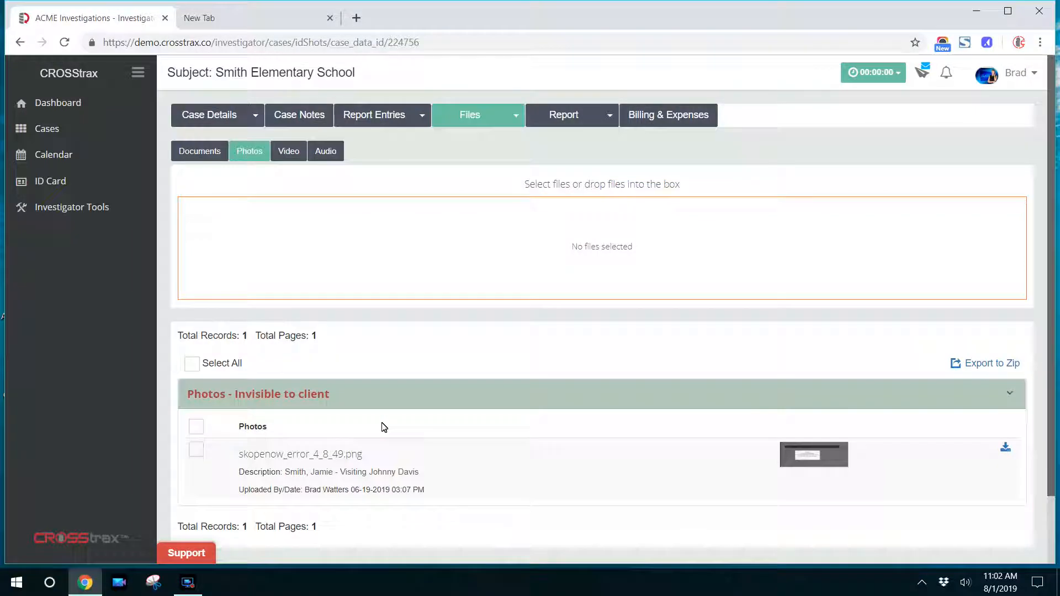
pyautogui.moveTo(427, 346)
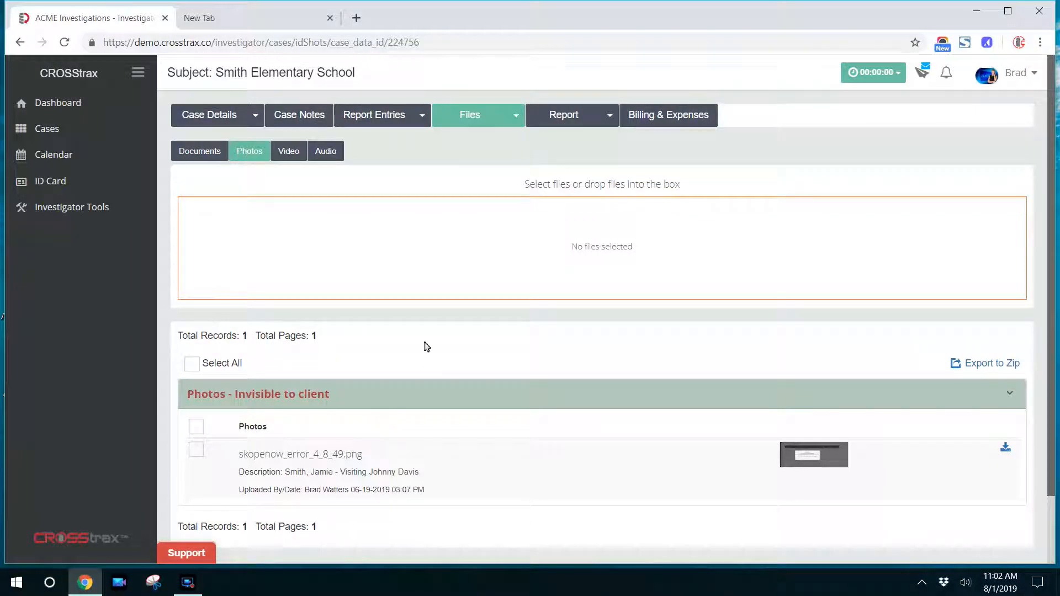
pyautogui.moveTo(428, 168)
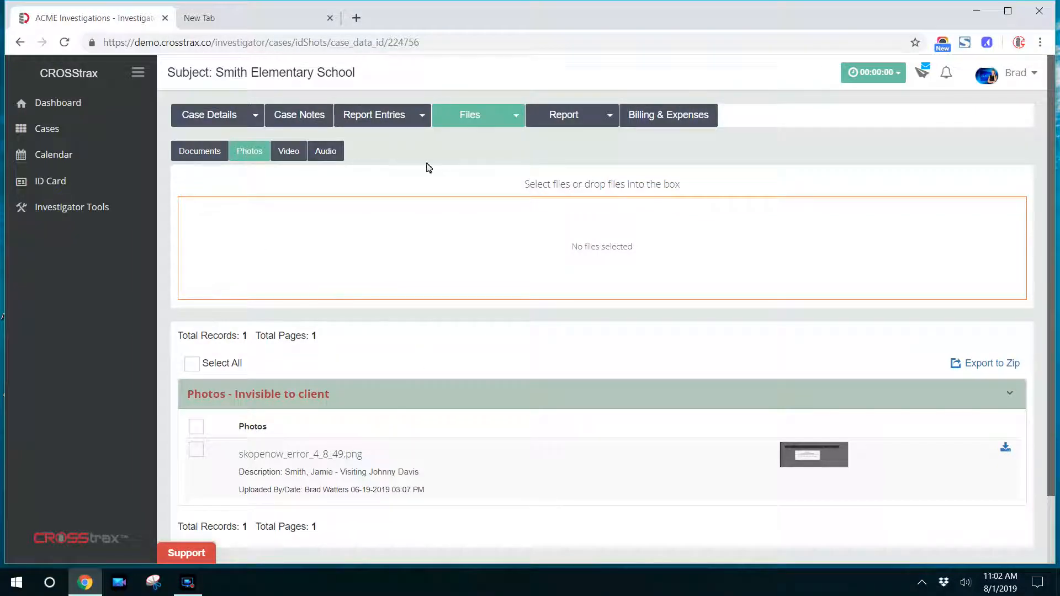
pyautogui.click(199, 151)
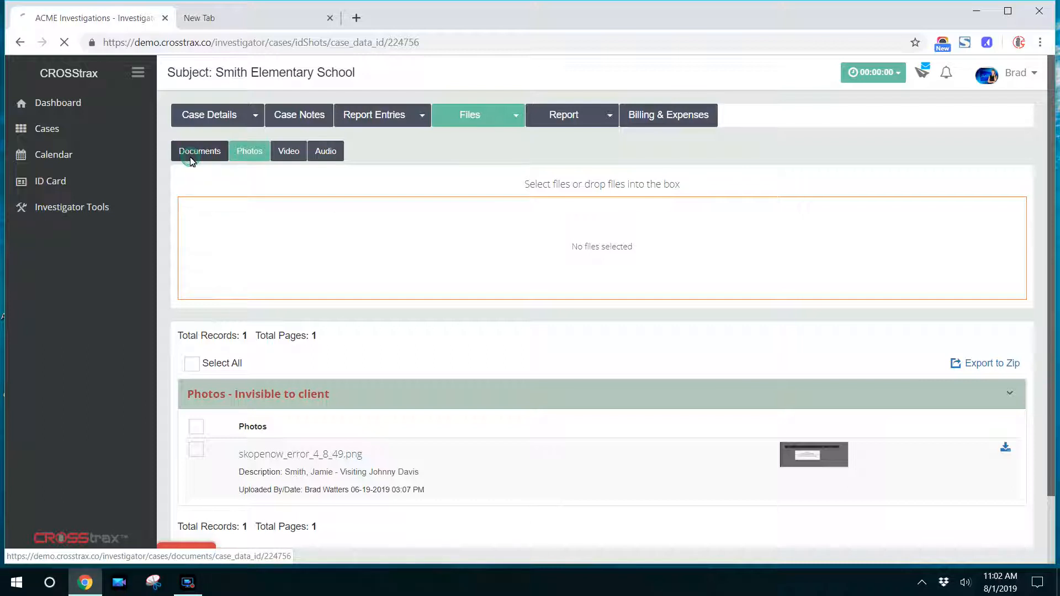
# Show the Documents list with its two uploaded files, a PNG and a PDF.
pyautogui.click(199, 150)
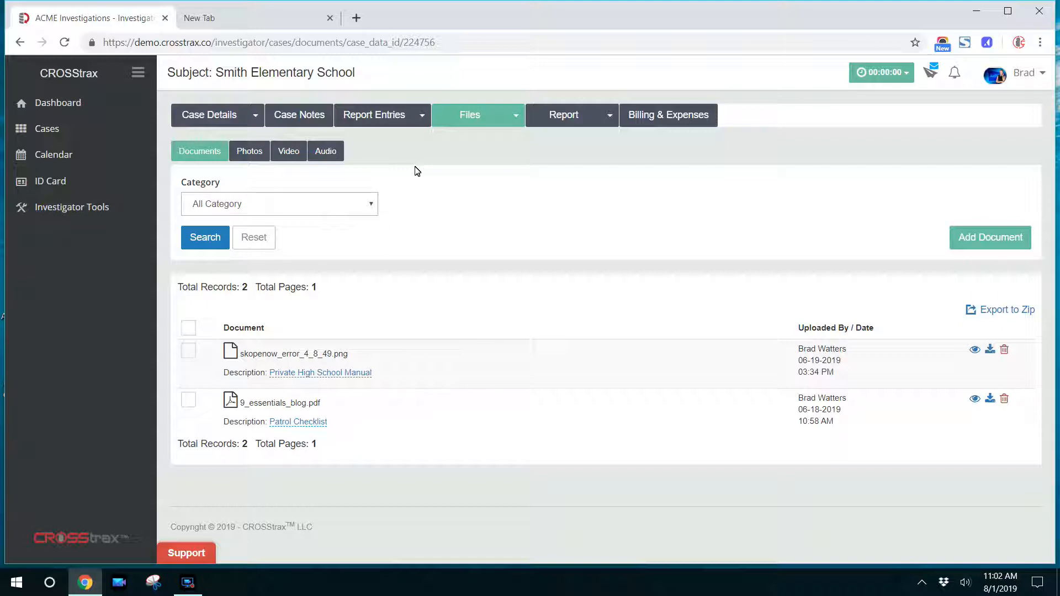
pyautogui.moveTo(530, 218)
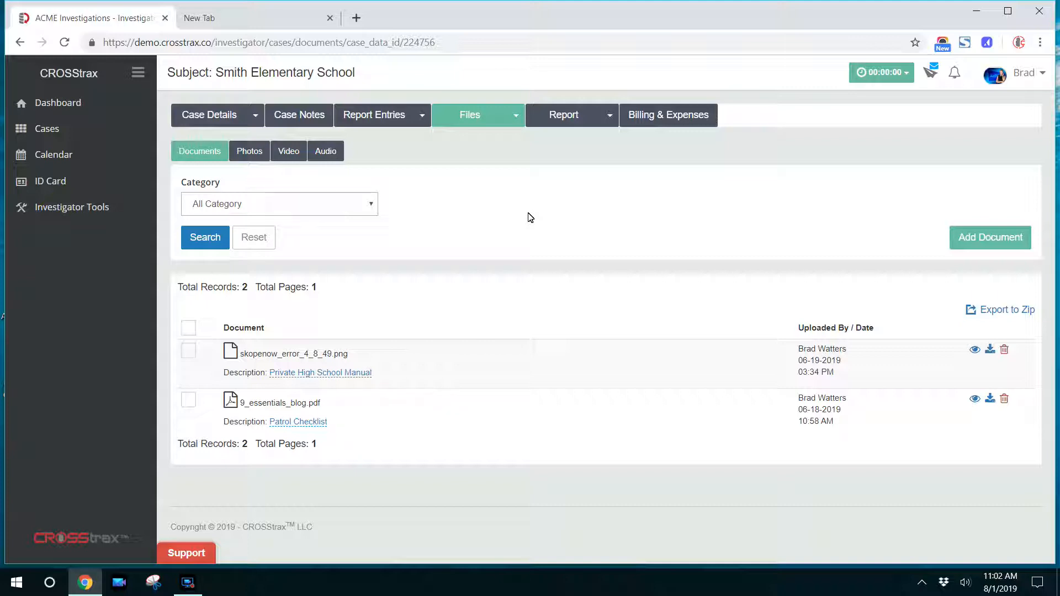
pyautogui.moveTo(747, 206)
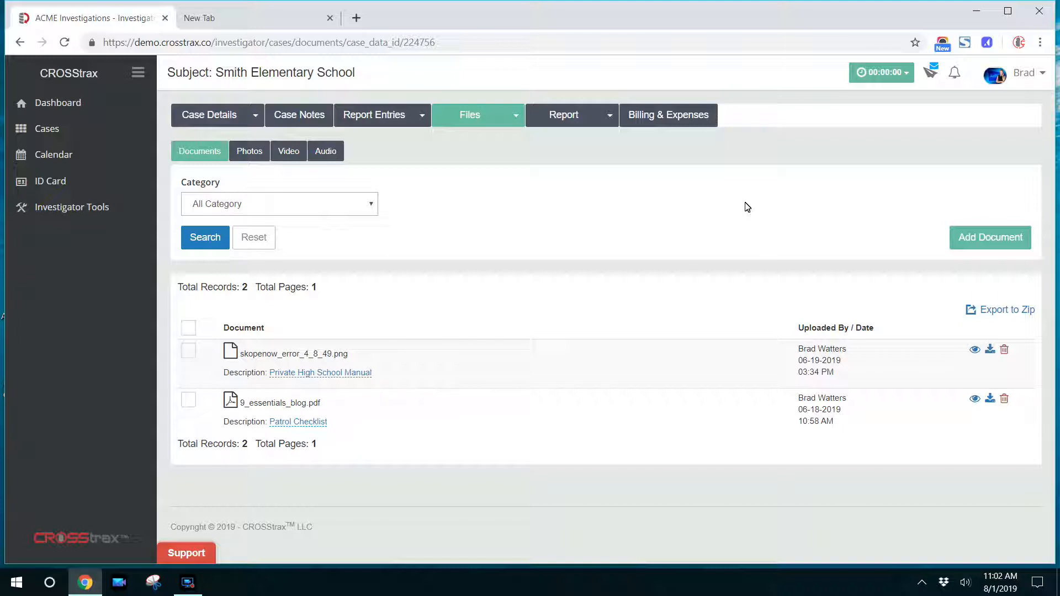
pyautogui.moveTo(494, 211)
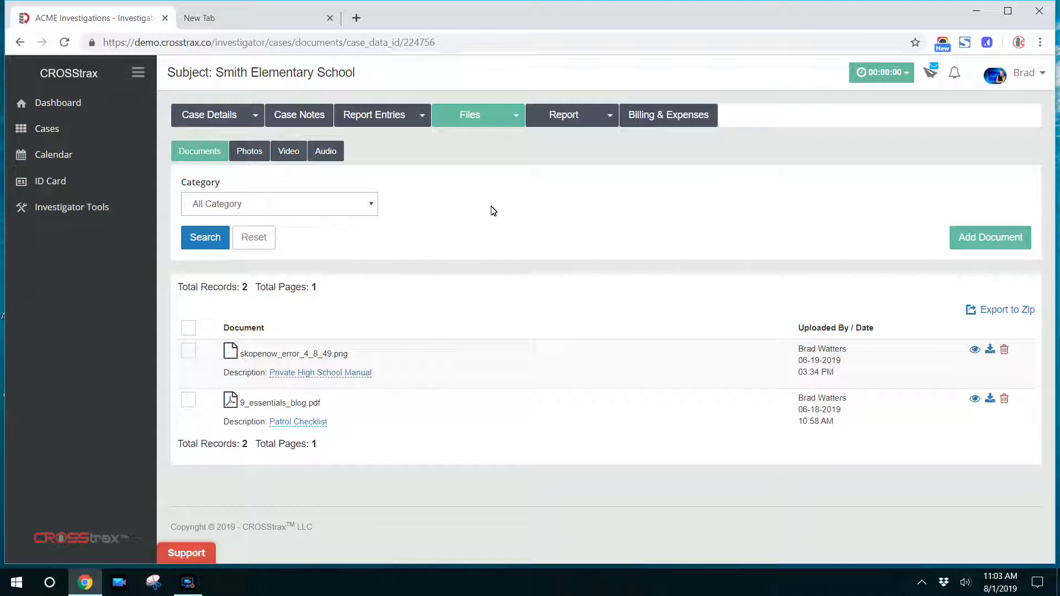
pyautogui.moveTo(518, 210)
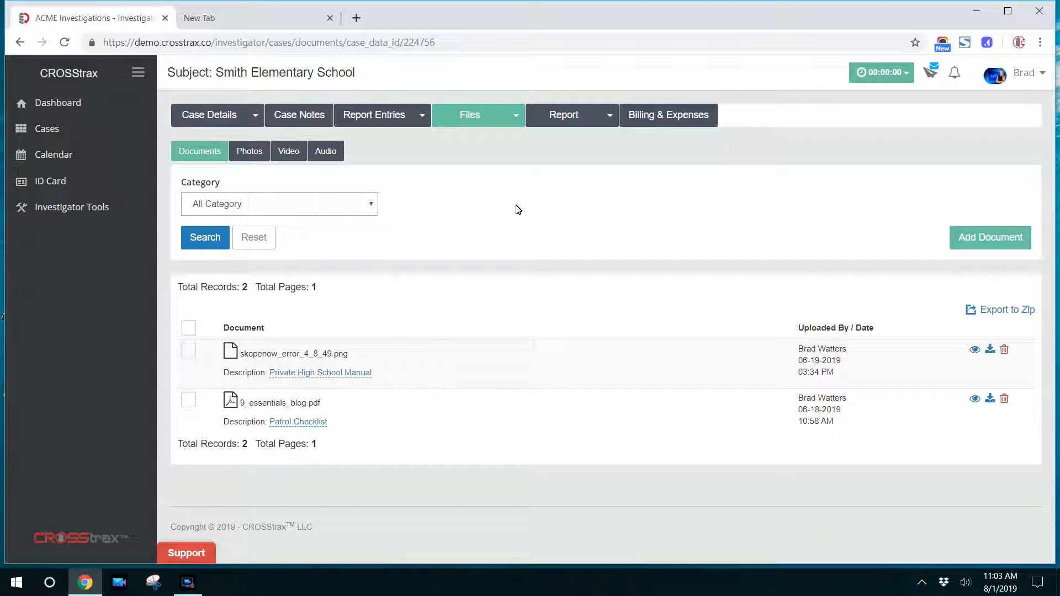
pyautogui.moveTo(1055, 83)
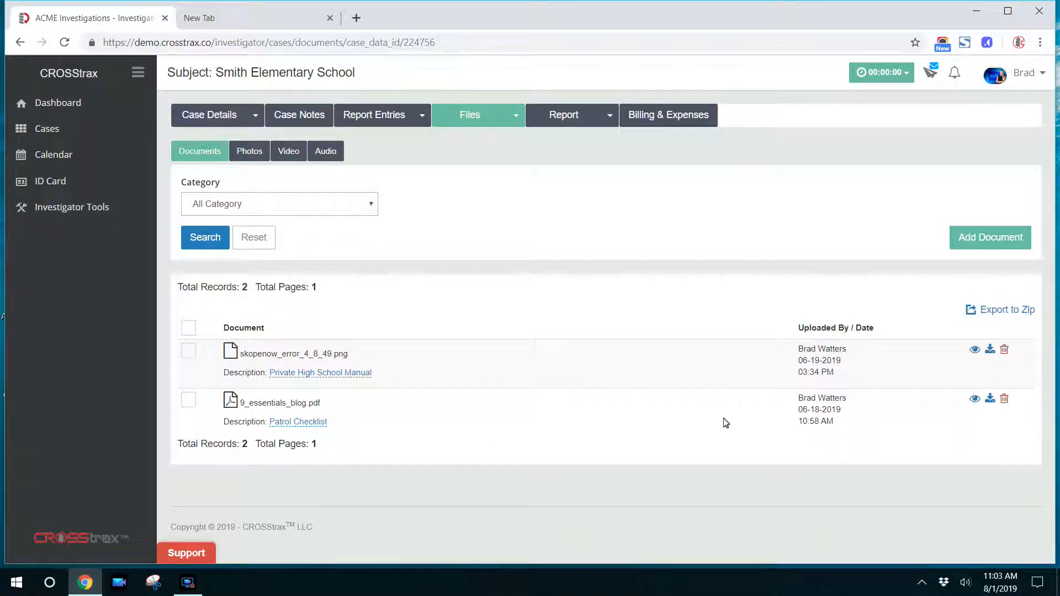
pyautogui.moveTo(495, 241)
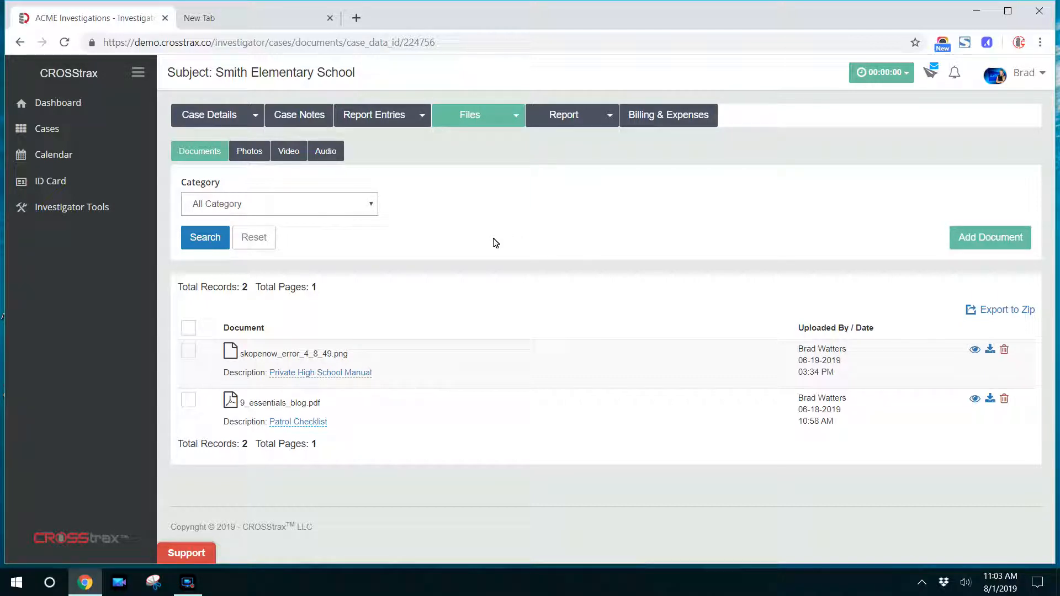
pyautogui.moveTo(374, 200)
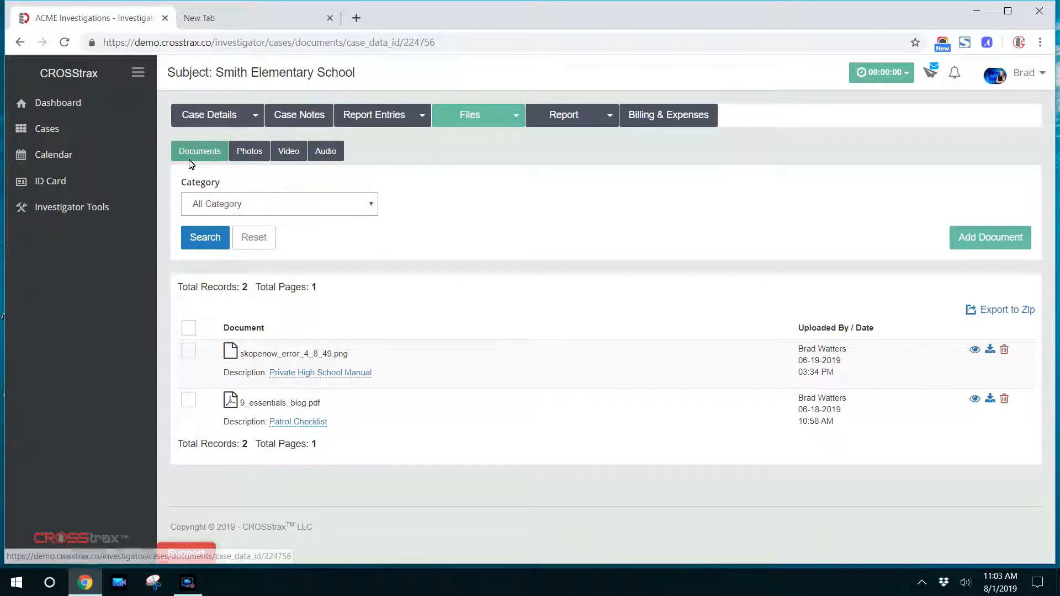
pyautogui.moveTo(294, 160)
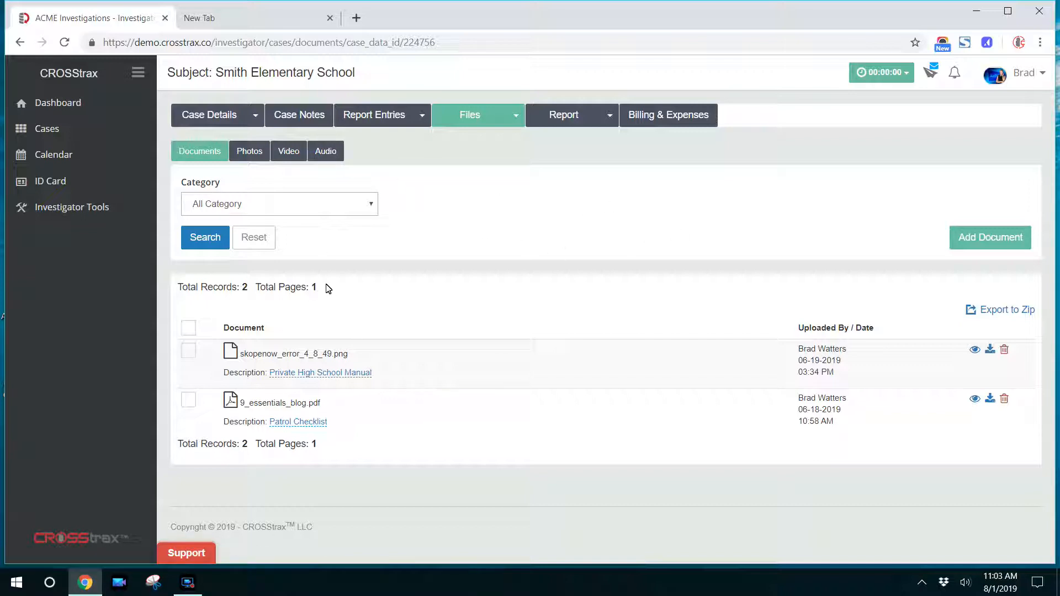
pyautogui.moveTo(292, 173)
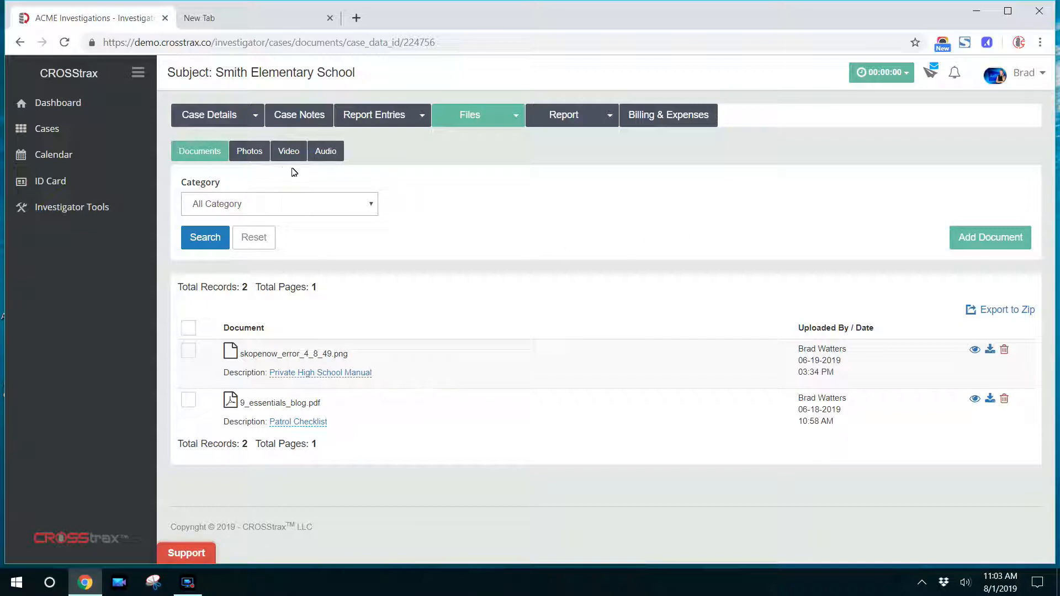
pyautogui.moveTo(540, 265)
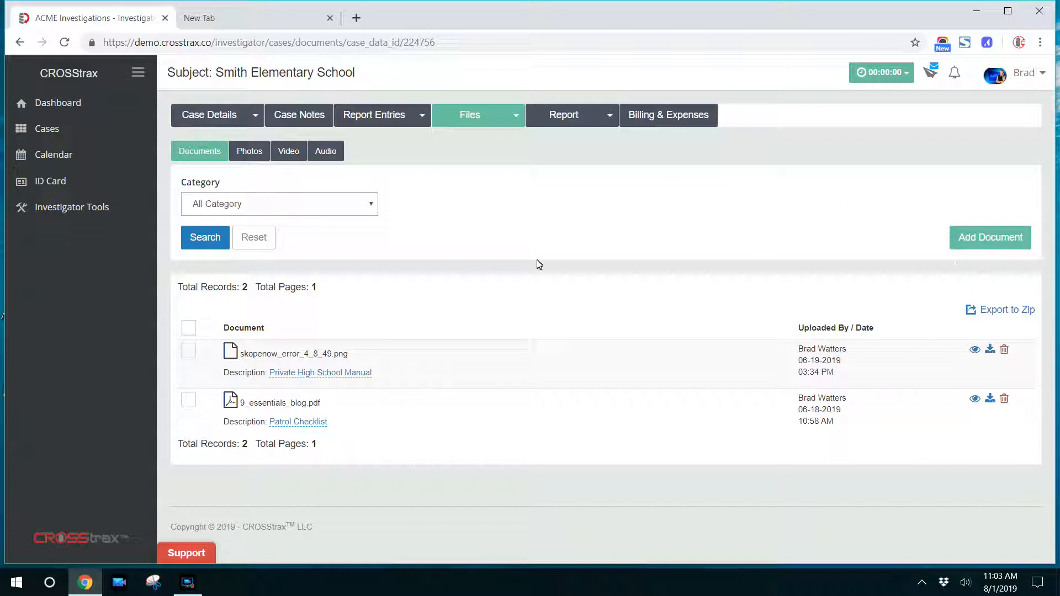